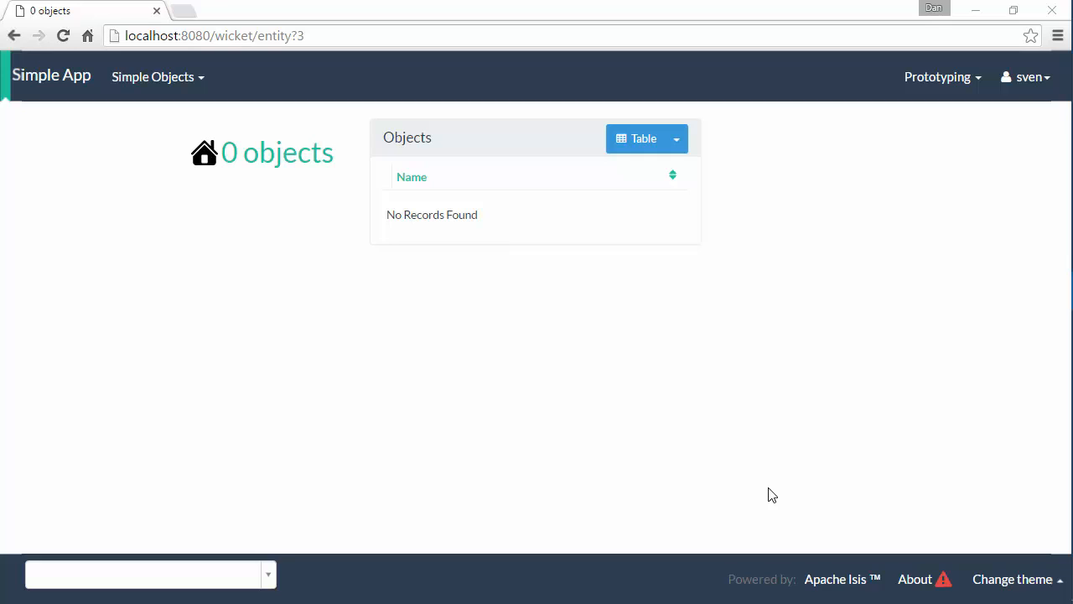
Run the Recreate Simple Objects fixture script from Prototyping with parameter number=2.
{"action": "left_click", "coordinate": [937, 77]}
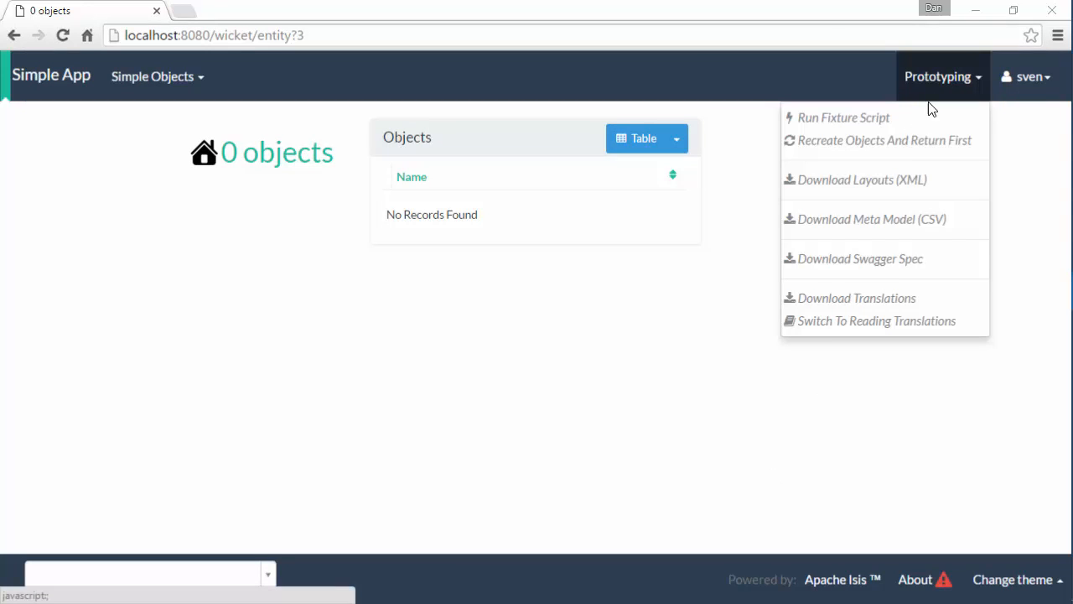
{"action": "left_click", "coordinate": [843, 117]}
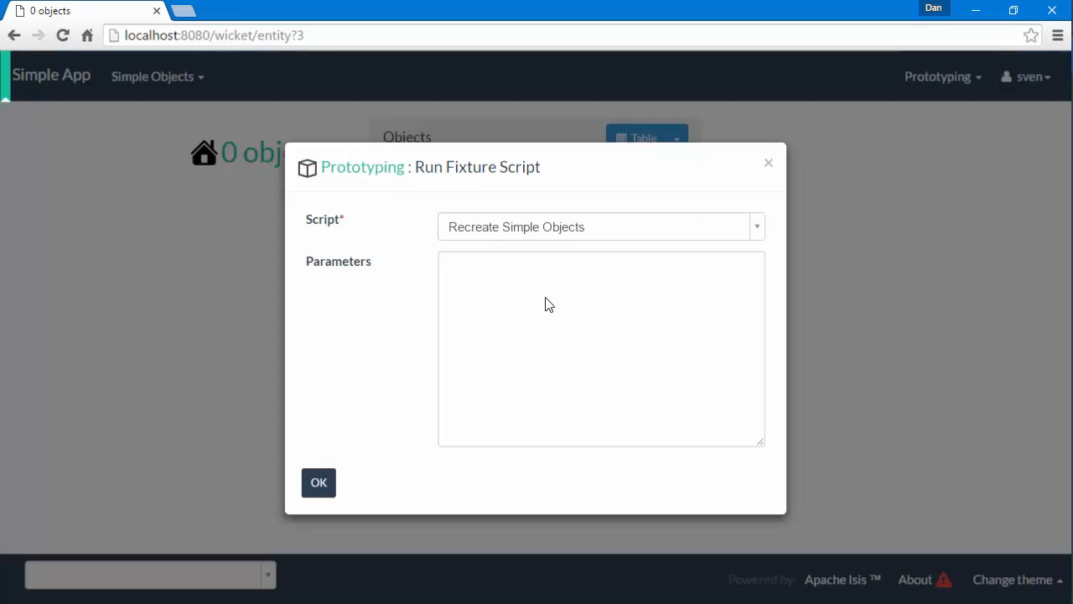
{"action": "type", "text": "numbe"}
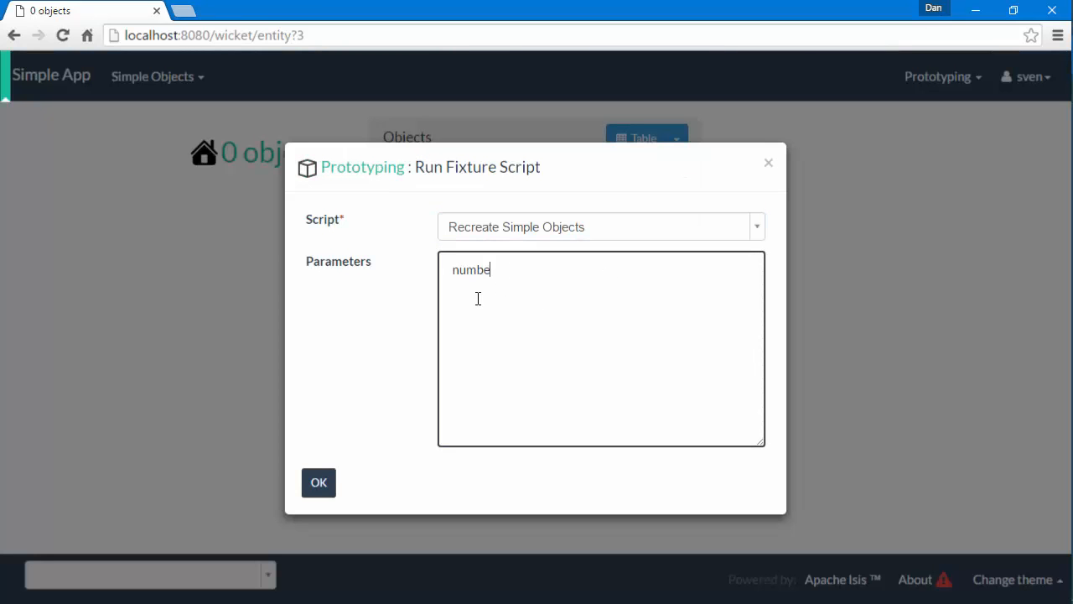
{"action": "type", "text": "r=2"}
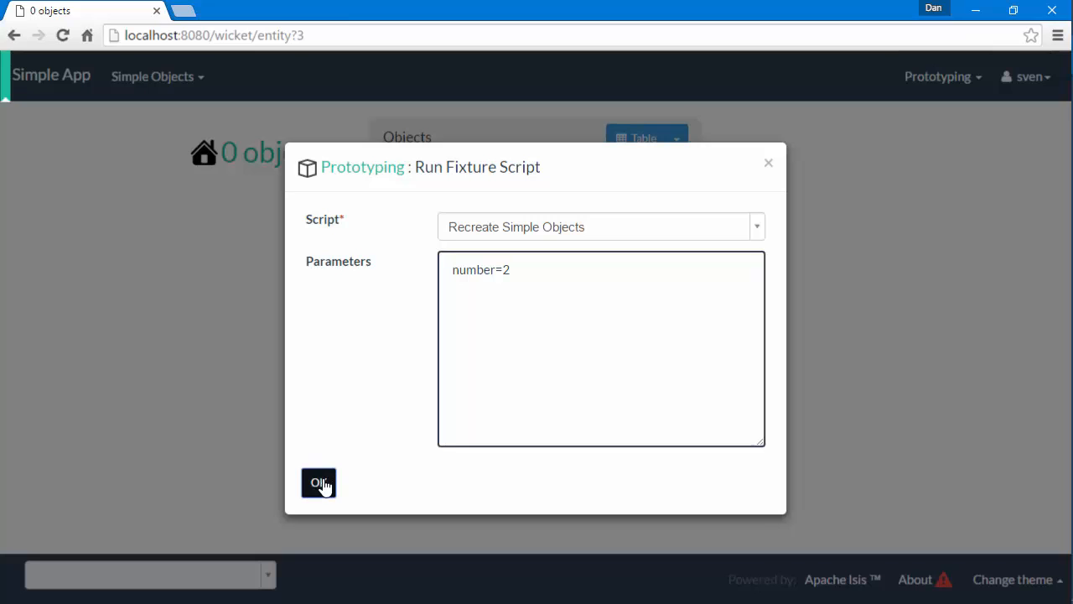
{"action": "left_click", "coordinate": [319, 483]}
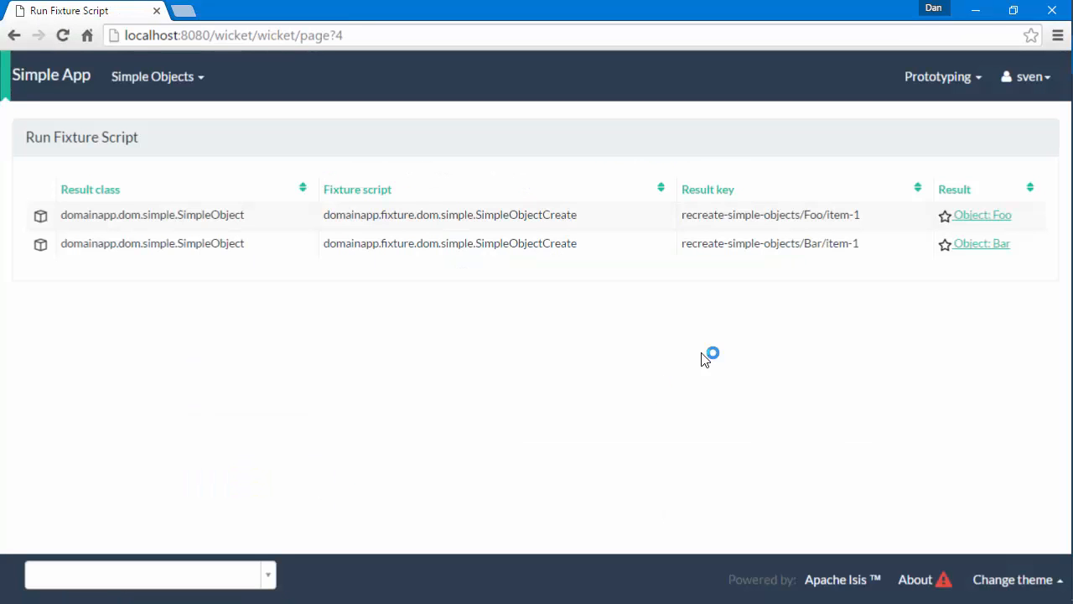
Delete Foo with confirmation, open the remaining Bar, then switch to the code editor.
{"action": "left_click", "coordinate": [983, 214]}
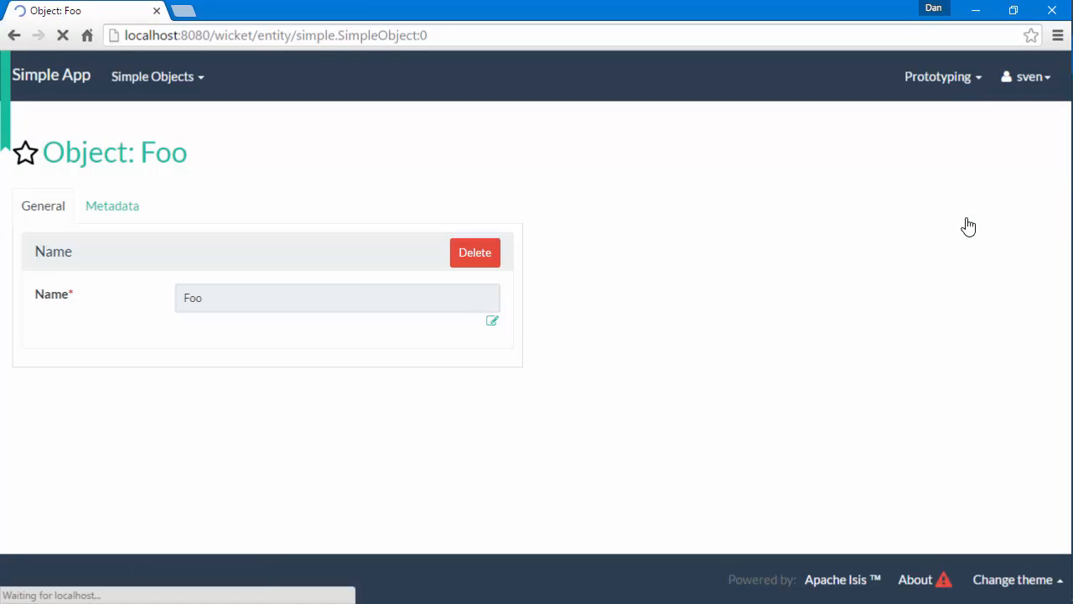
{"action": "left_click", "coordinate": [474, 252]}
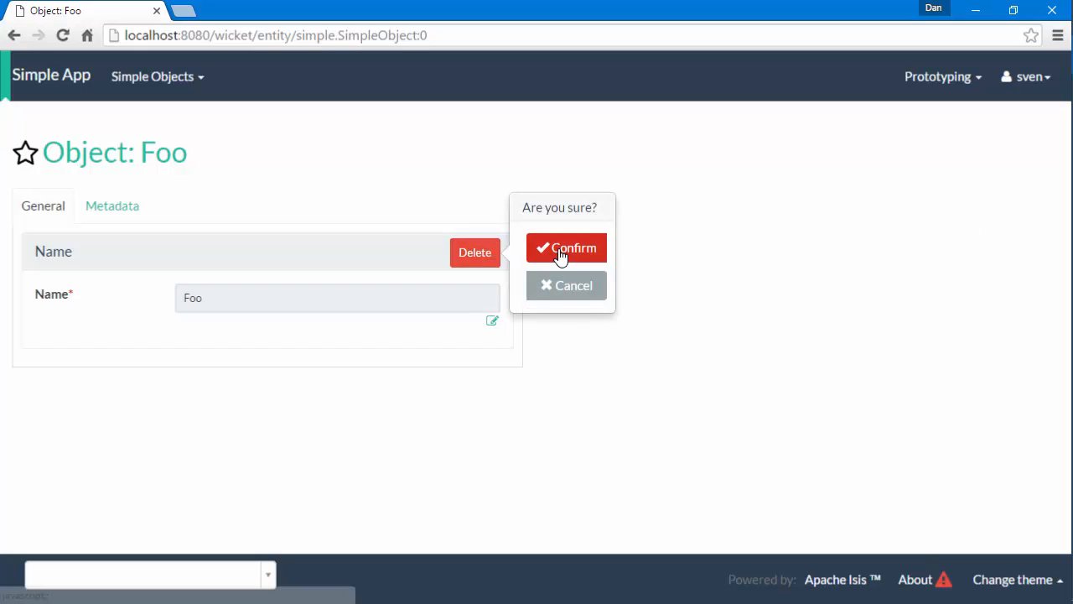
{"action": "left_click", "coordinate": [566, 248]}
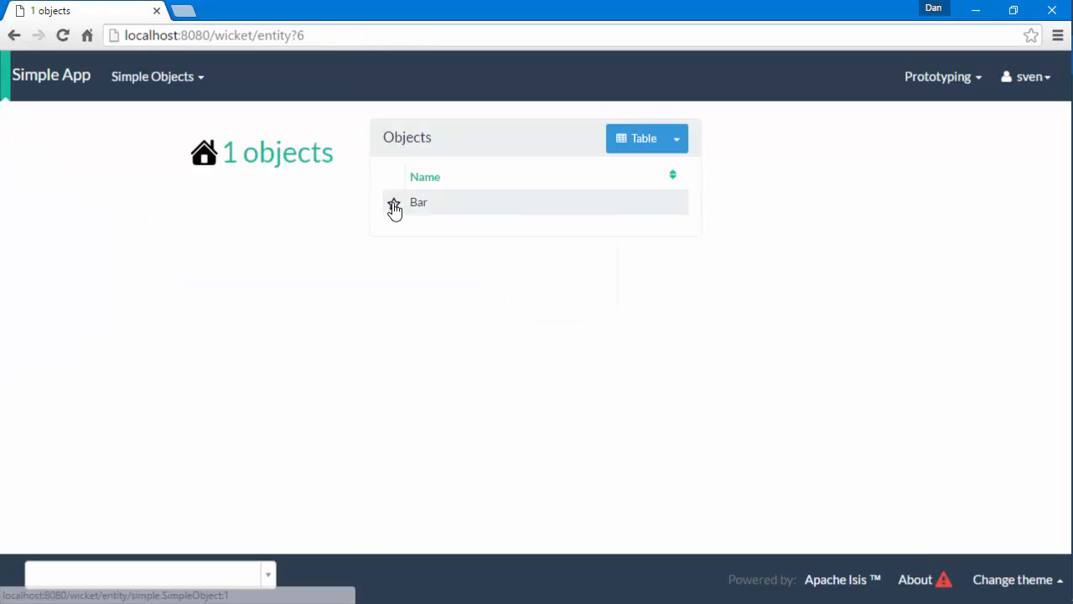
{"action": "left_click", "coordinate": [419, 202]}
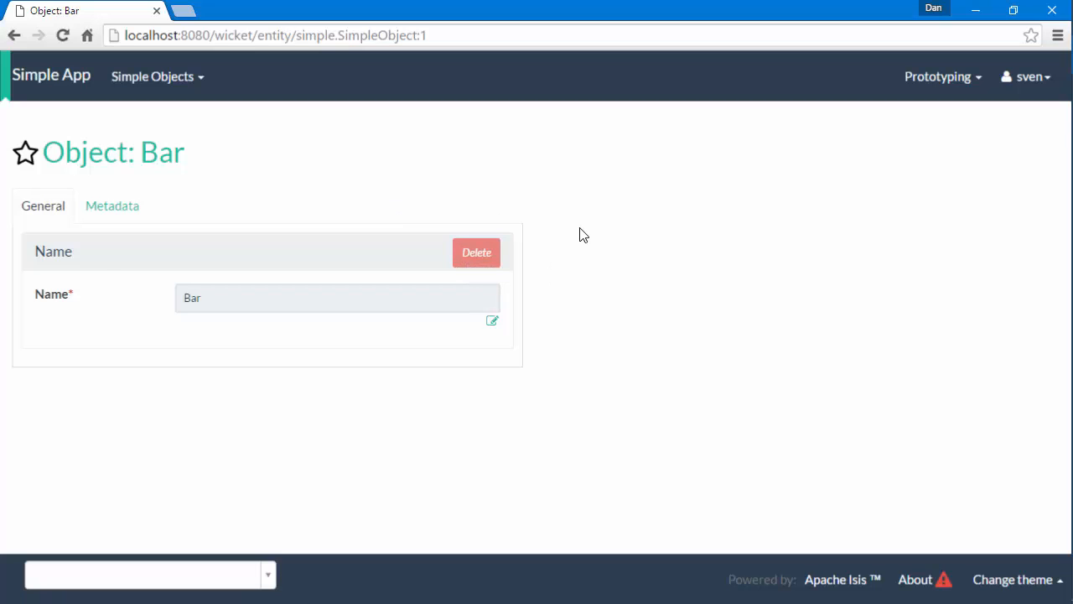
{"action": "key", "text": "alt+tab"}
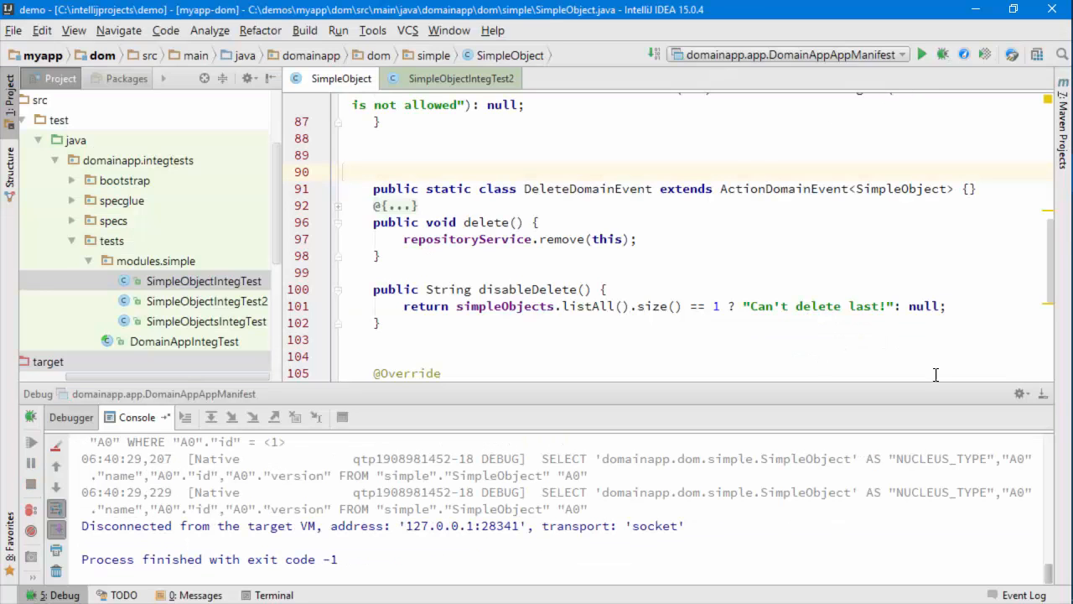
{"action": "mouse_move", "coordinate": [1045, 394]}
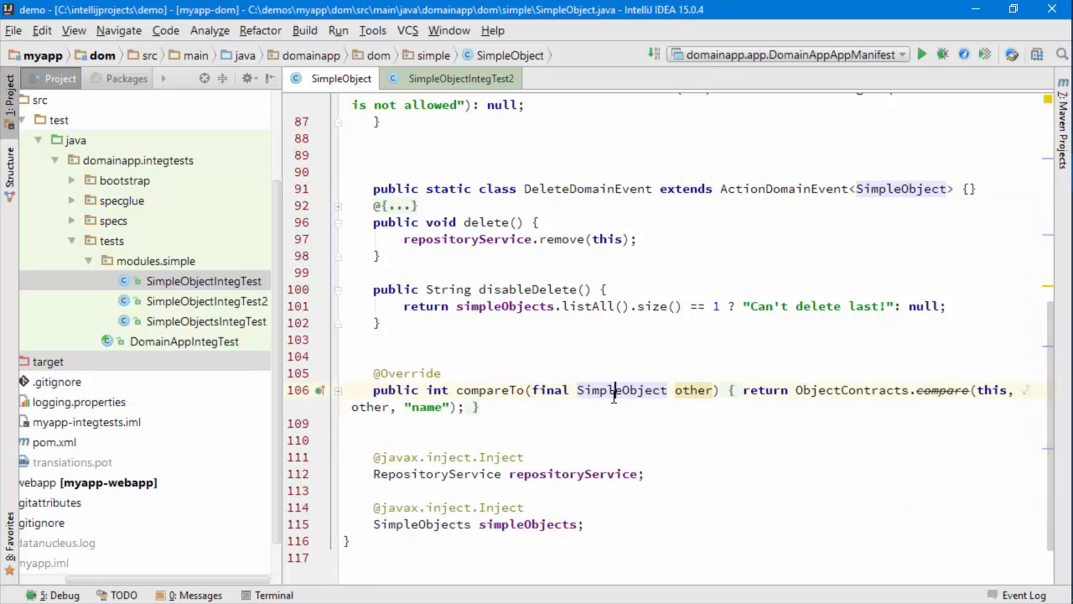
Show SimpleObjectIntegTest2 and scroll to its Delete class with the two empty tests.
{"action": "left_click", "coordinate": [460, 79]}
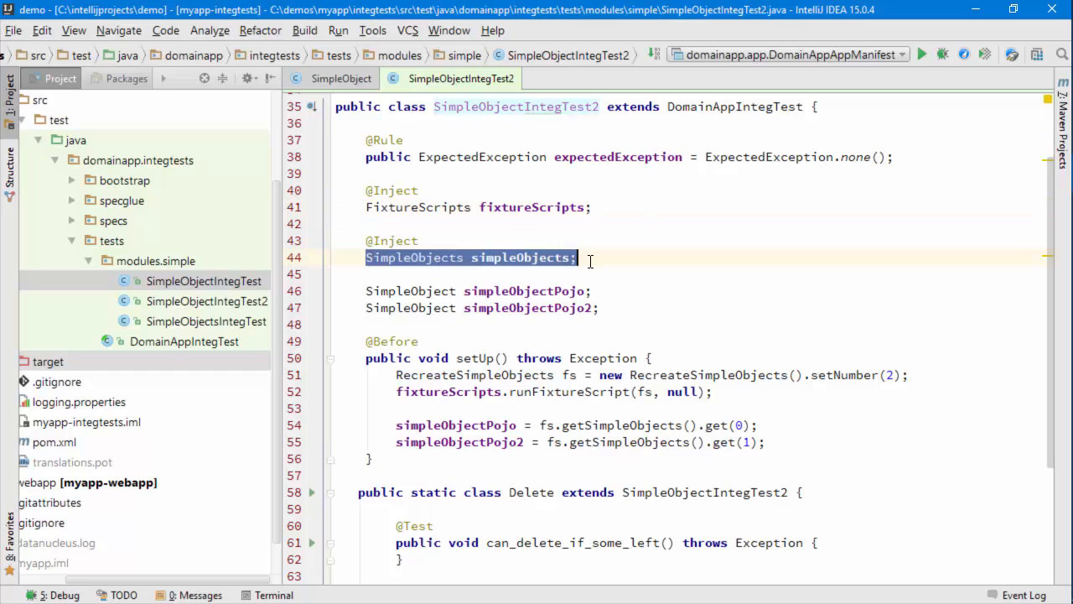
{"action": "left_click", "coordinate": [579, 258]}
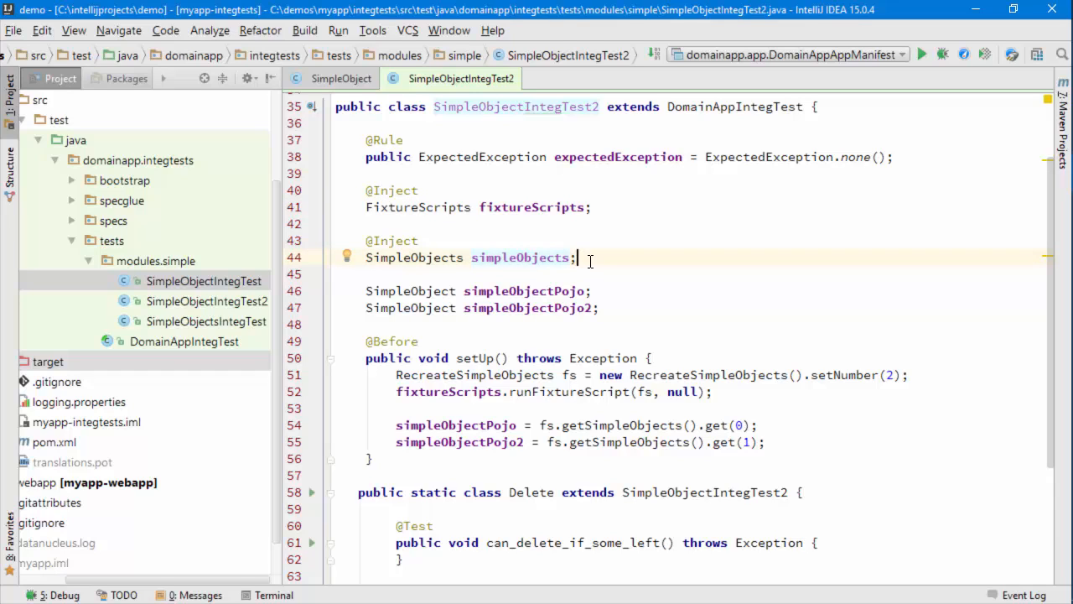
{"action": "scroll", "scroll_direction": "down", "scroll_amount": 3}
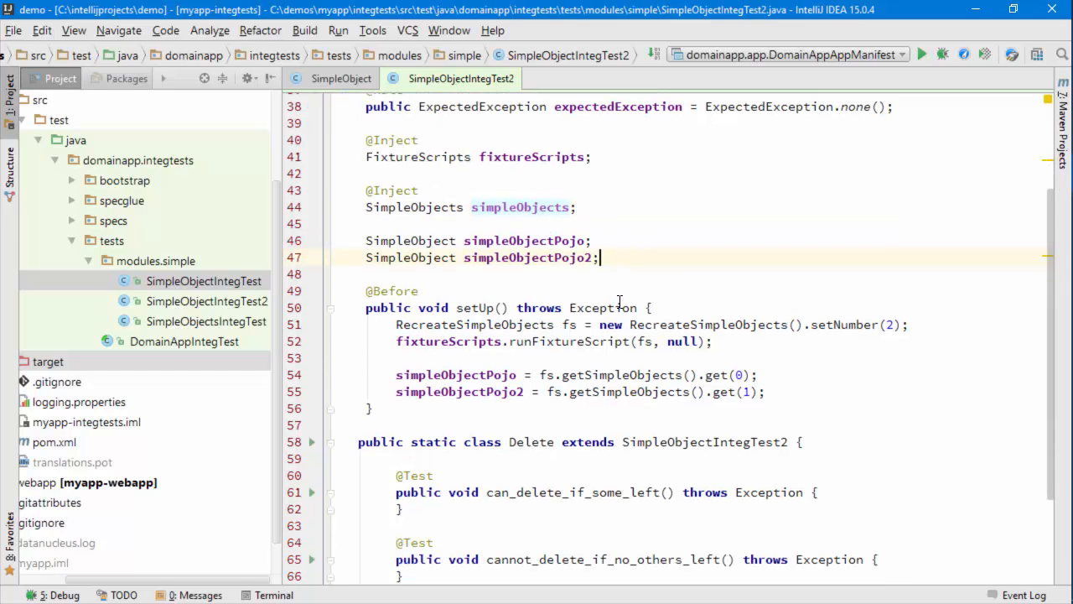
{"action": "mouse_move", "coordinate": [392, 327]}
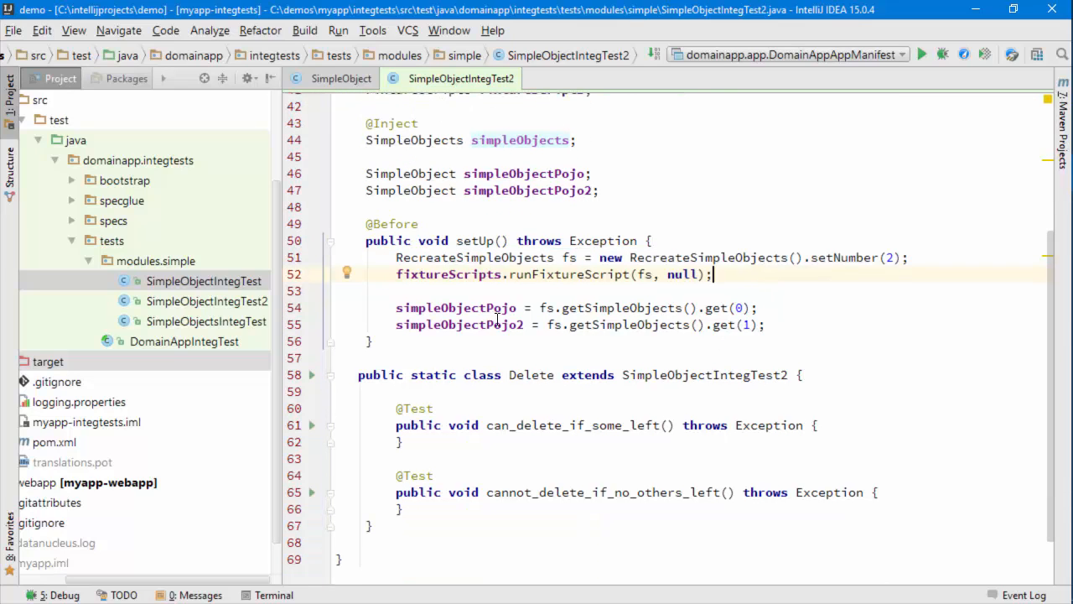
{"action": "scroll", "scroll_direction": "down", "scroll_amount": 3}
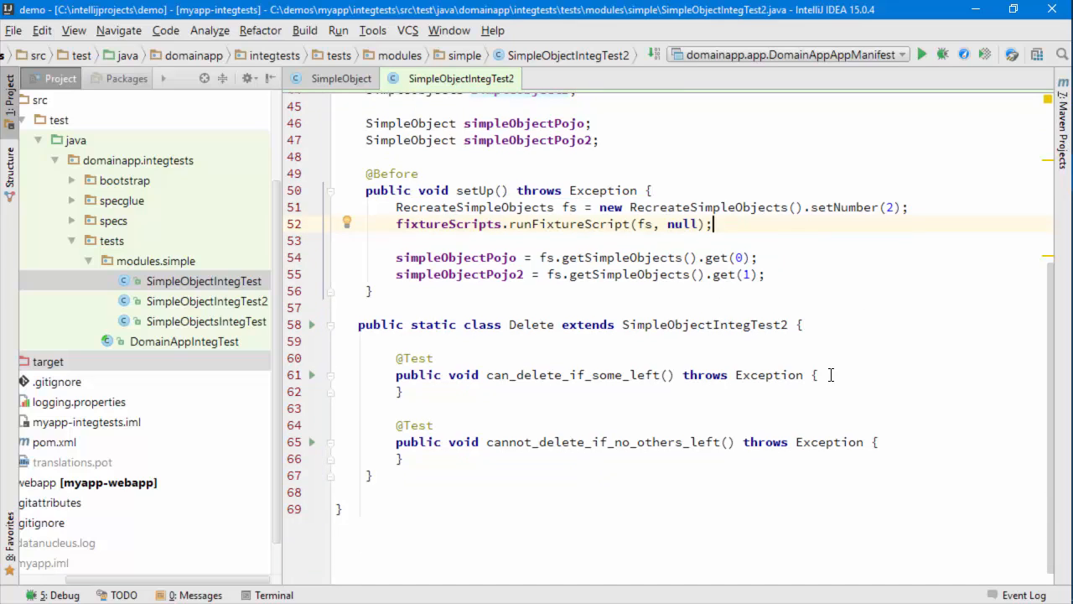
Add a '// when' section calling simpleObjectPojo.delete() in can_delete_if_some_left.
{"action": "left_click", "coordinate": [815, 375]}
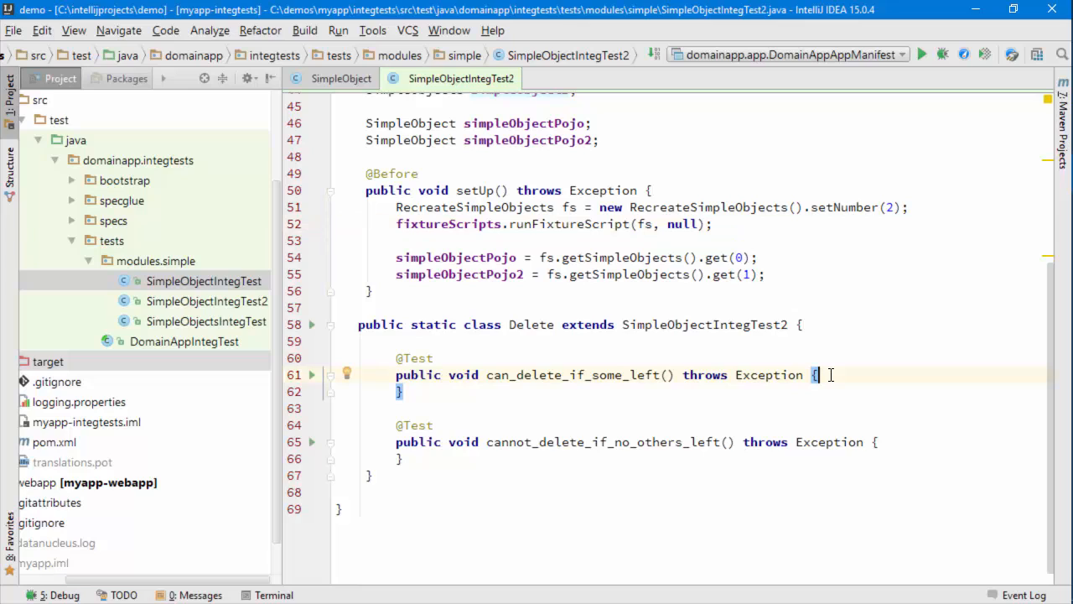
{"action": "mouse_move", "coordinate": [632, 429]}
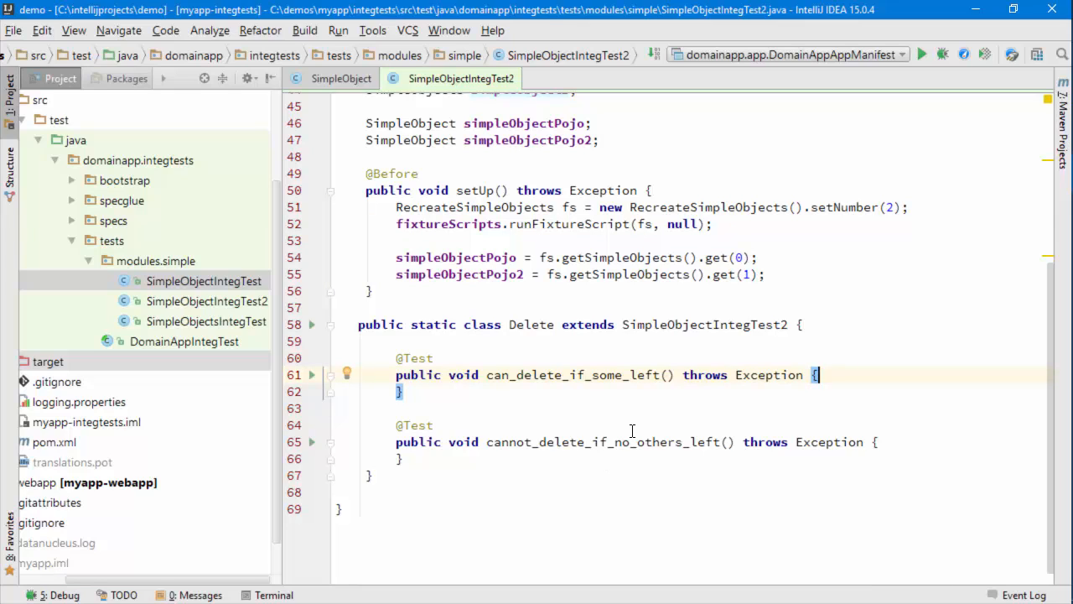
{"action": "type", "text": "/"}
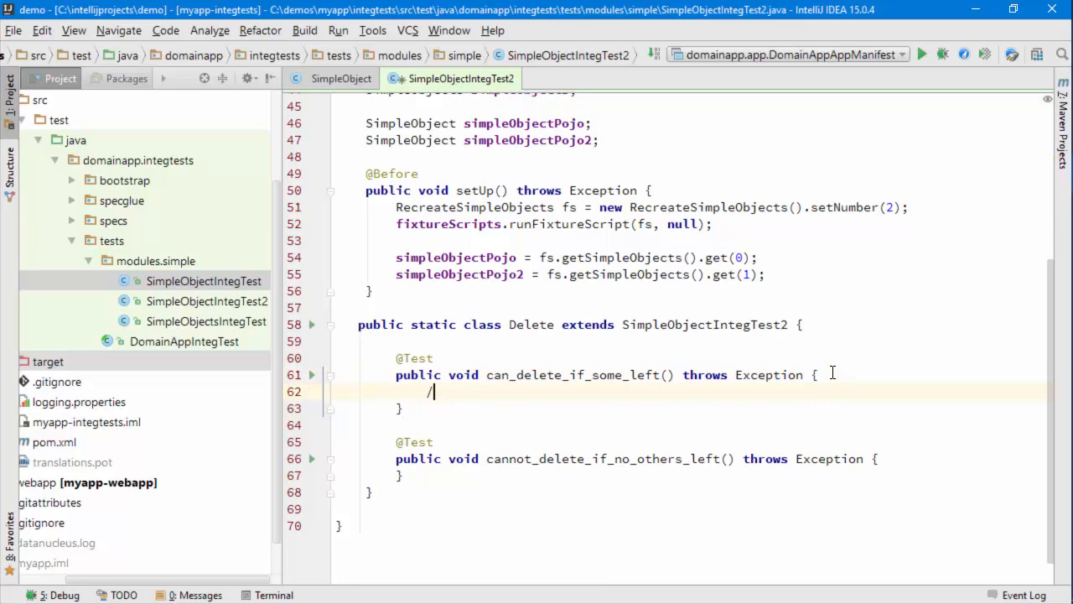
{"action": "type", "text": "/ when"}
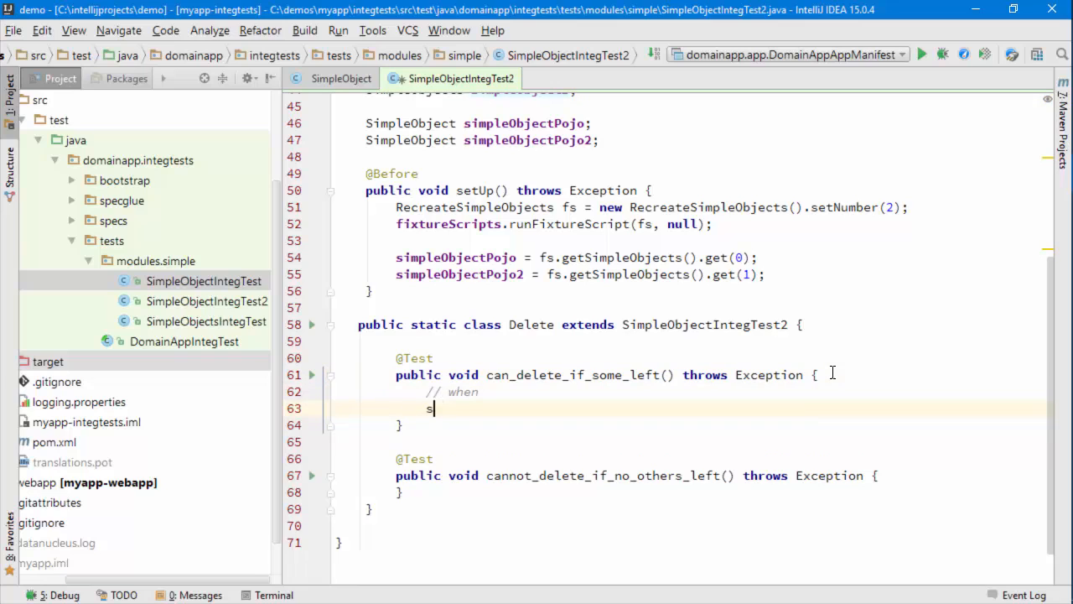
{"action": "type", "text": "impleObjectP"}
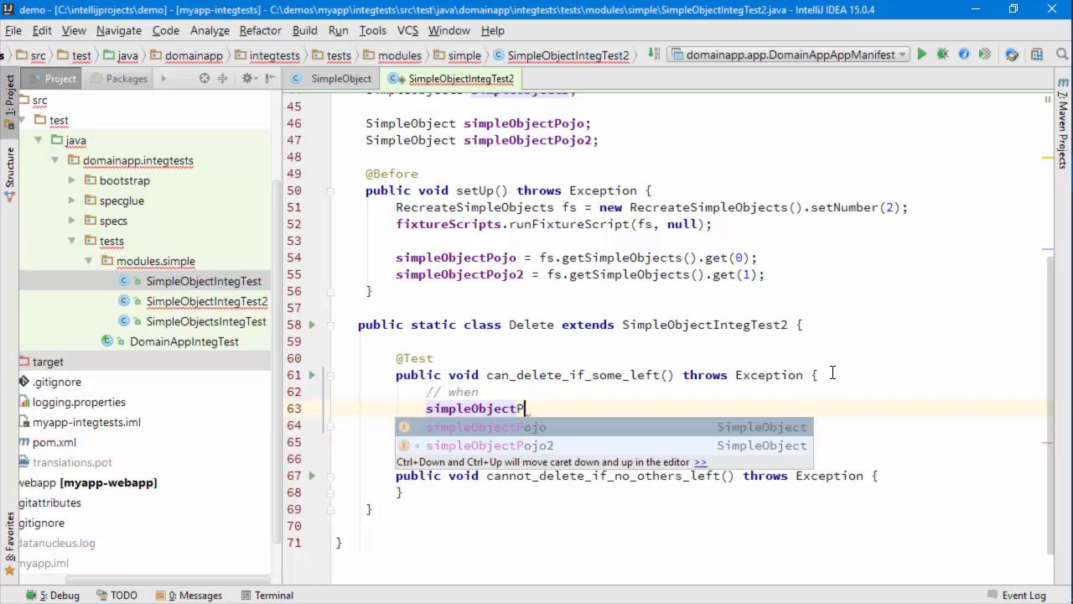
{"action": "type", "text": "ojo.delete();;"}
{"action": "type", "text": "// then"}
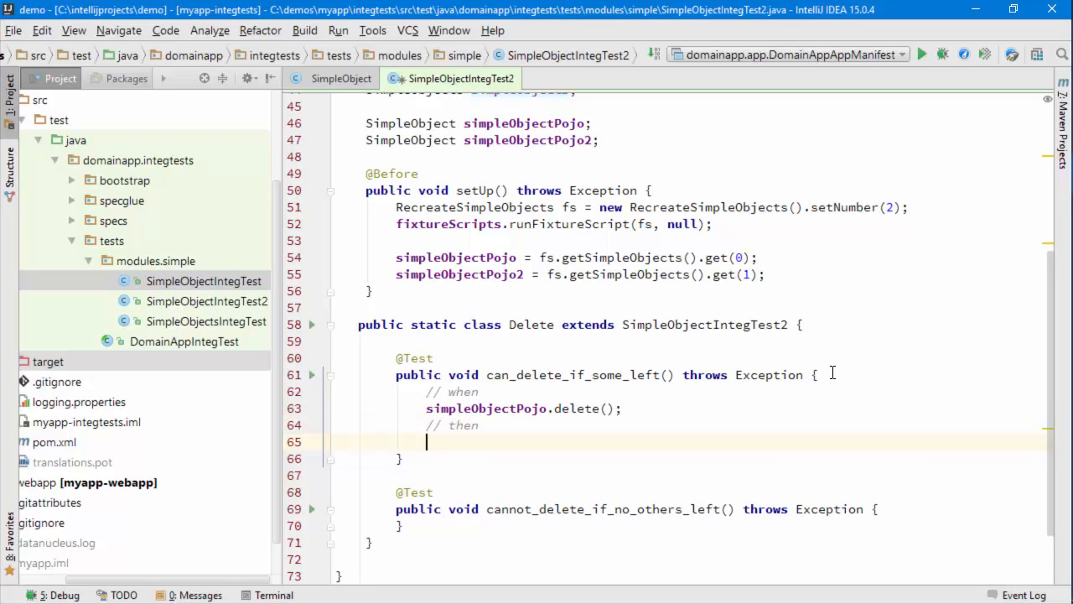
Assert on simpleObjects.listAll().size() with assertThat(...).is via code completion.
{"action": "type", "text": "asj"}
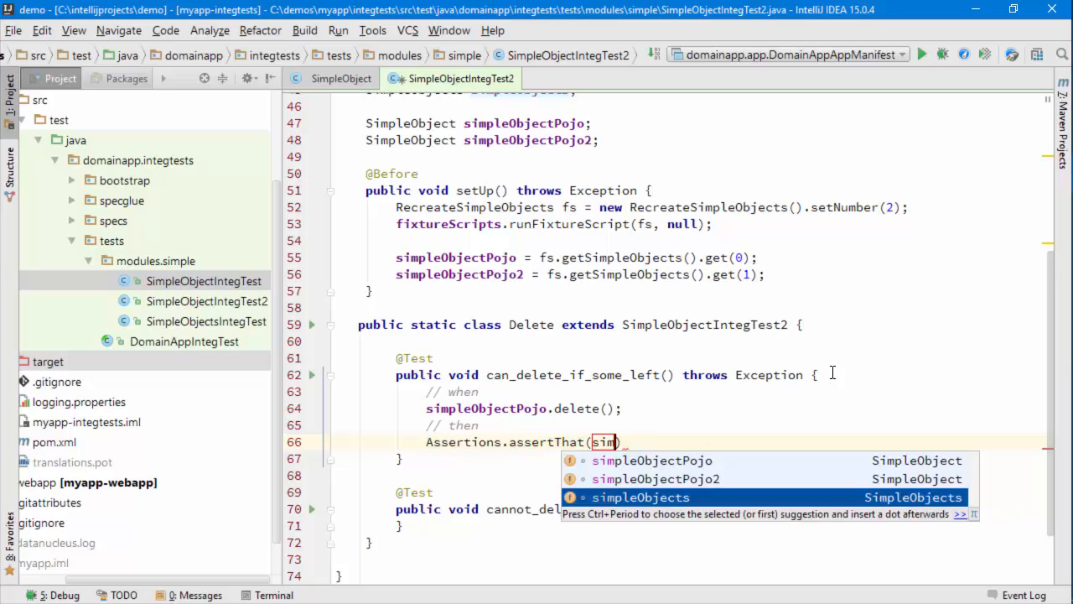
{"action": "left_click", "coordinate": [640, 496]}
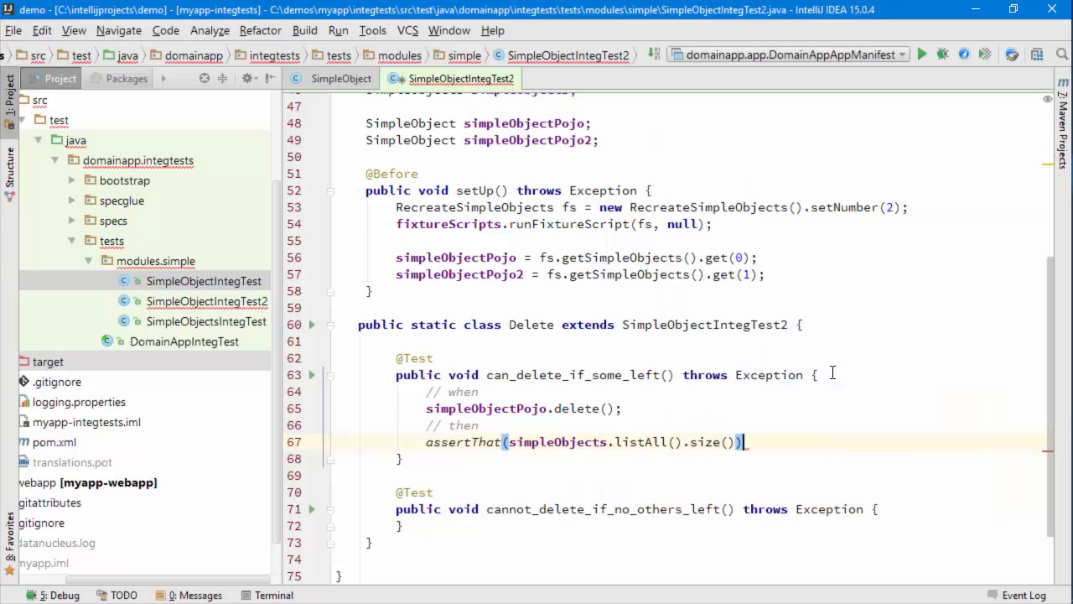
{"action": "type", "text": ".isEqualTo(1);"}
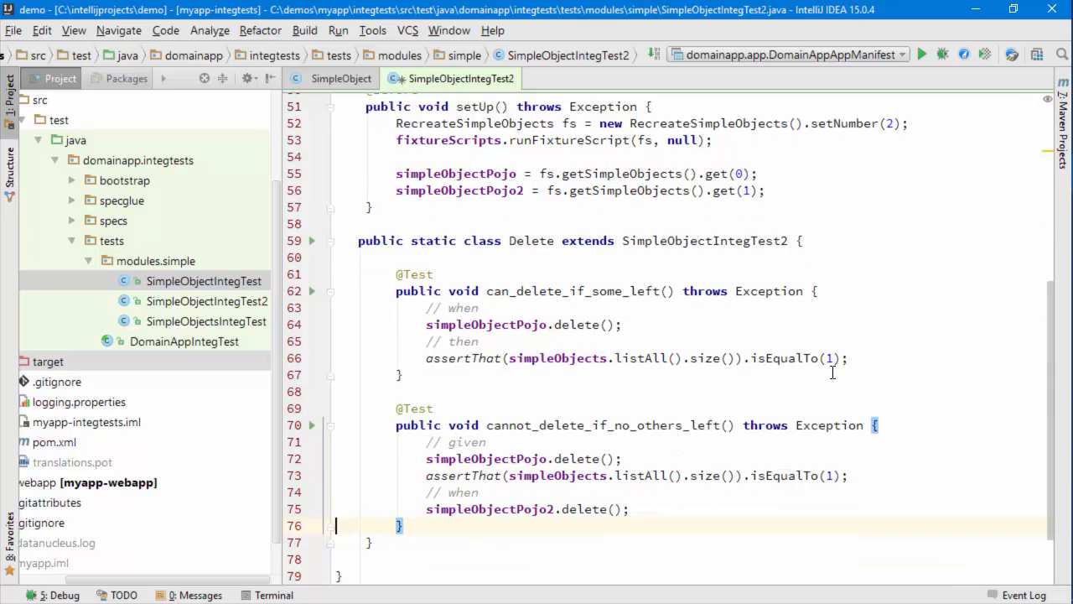
Add an '// expecting' section with expectedException.expect(DisabledException.class).
{"action": "type", "text": "/ e"}
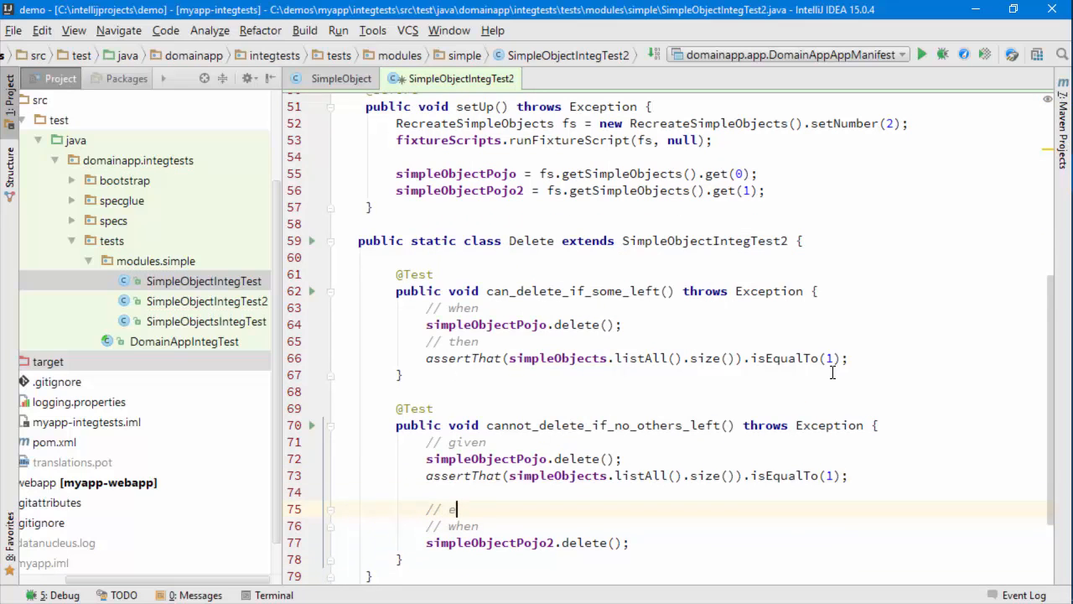
{"action": "type", "text": "xpecting"}
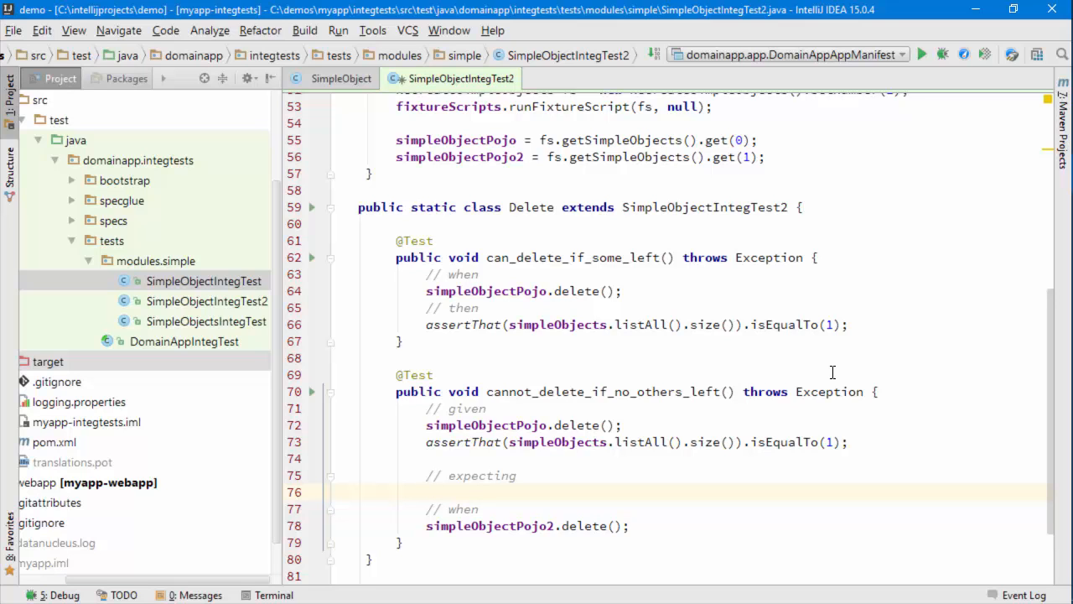
{"action": "type", "text": "expectedException"}
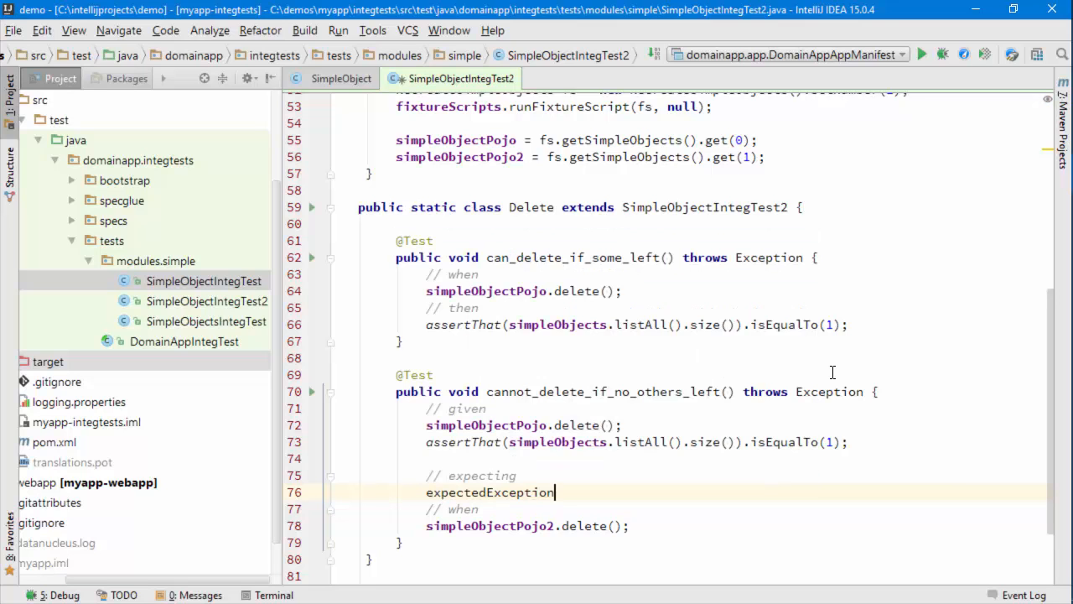
{"action": "type", "text": ".expect();"}
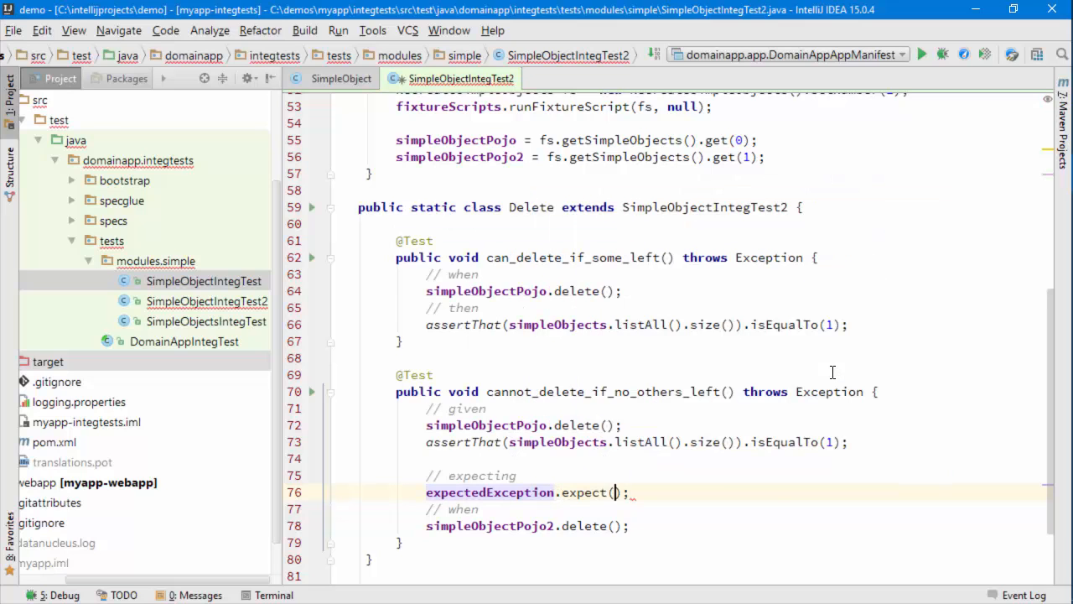
{"action": "type", "text": "DisabledException.class"}
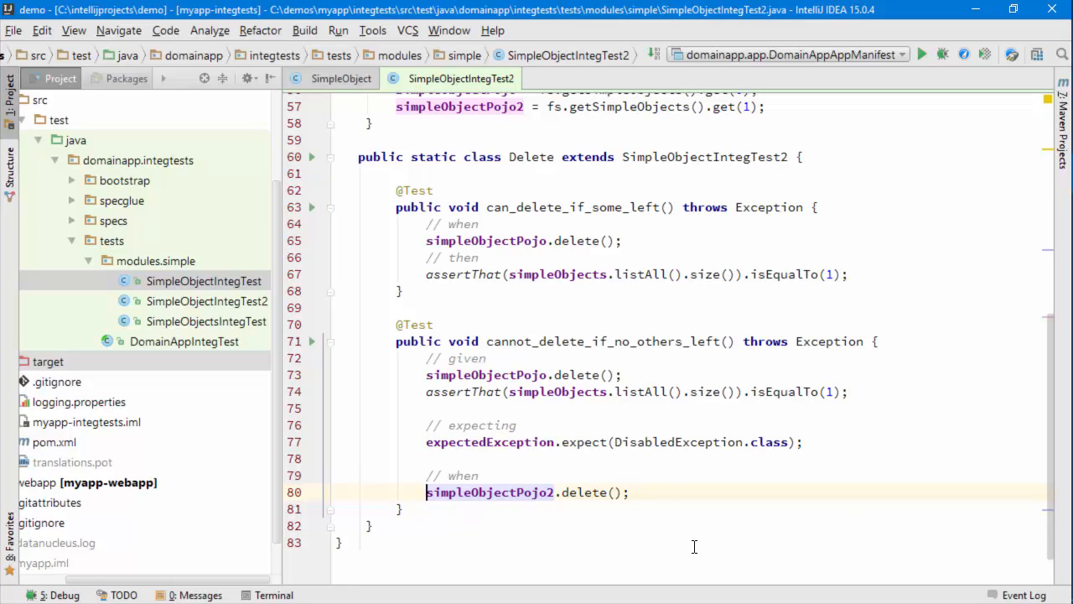
{"action": "mouse_move", "coordinate": [583, 493]}
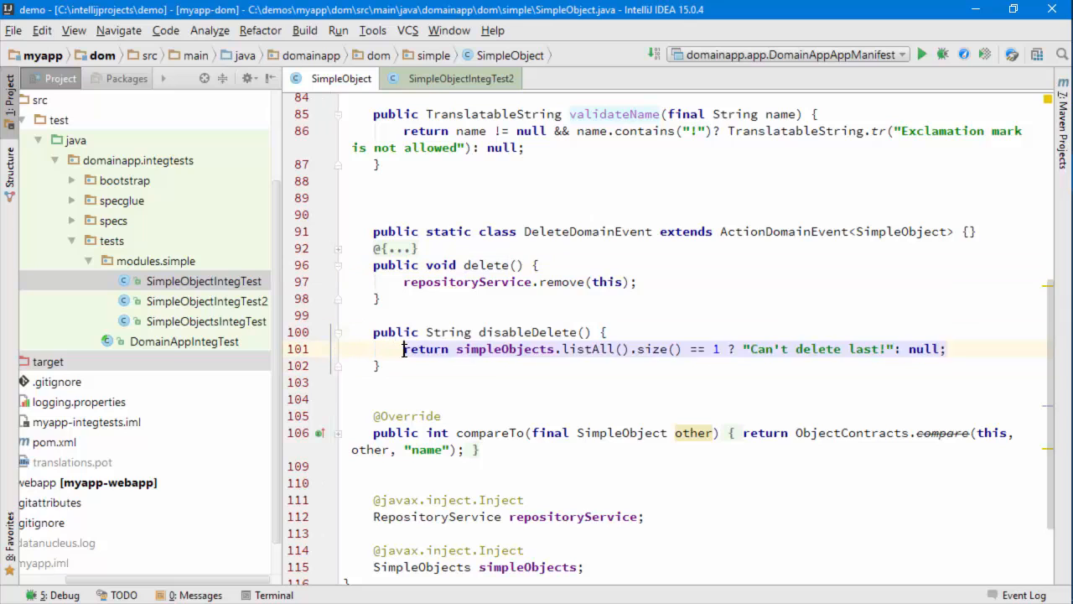
Review SimpleObject's disableDelete rule before wrapping the delete calls.
{"action": "left_click", "coordinate": [460, 79]}
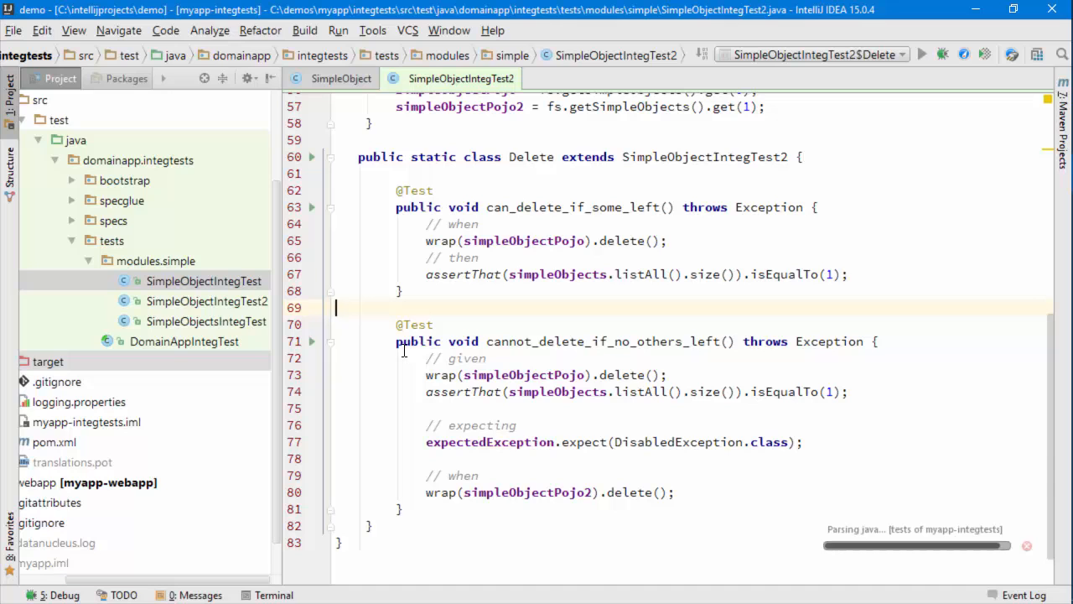
{"action": "left_click", "coordinate": [922, 54]}
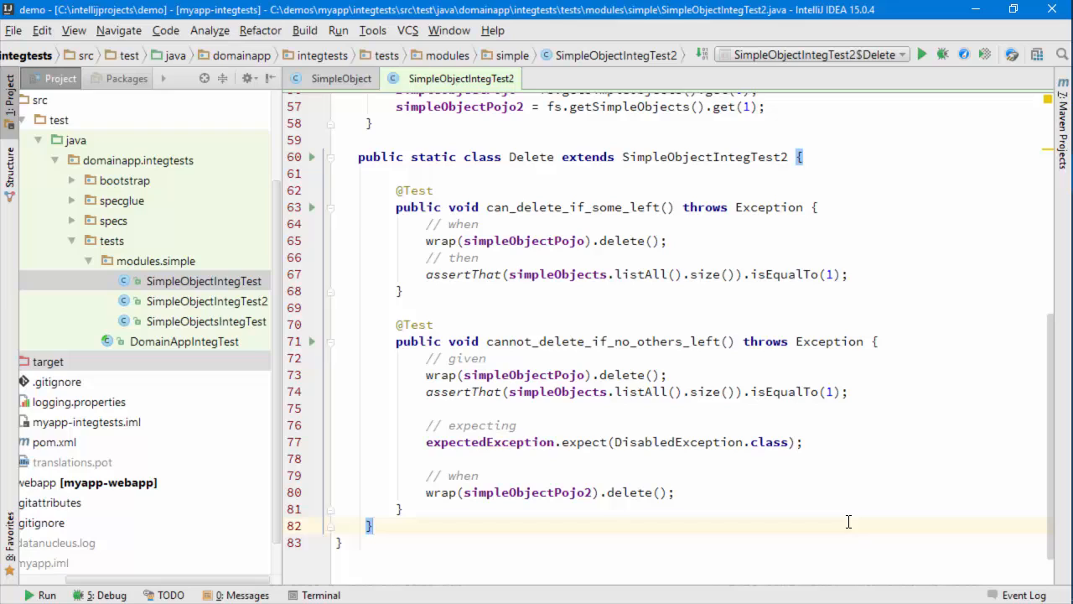
{"action": "double_click", "coordinate": [439, 493]}
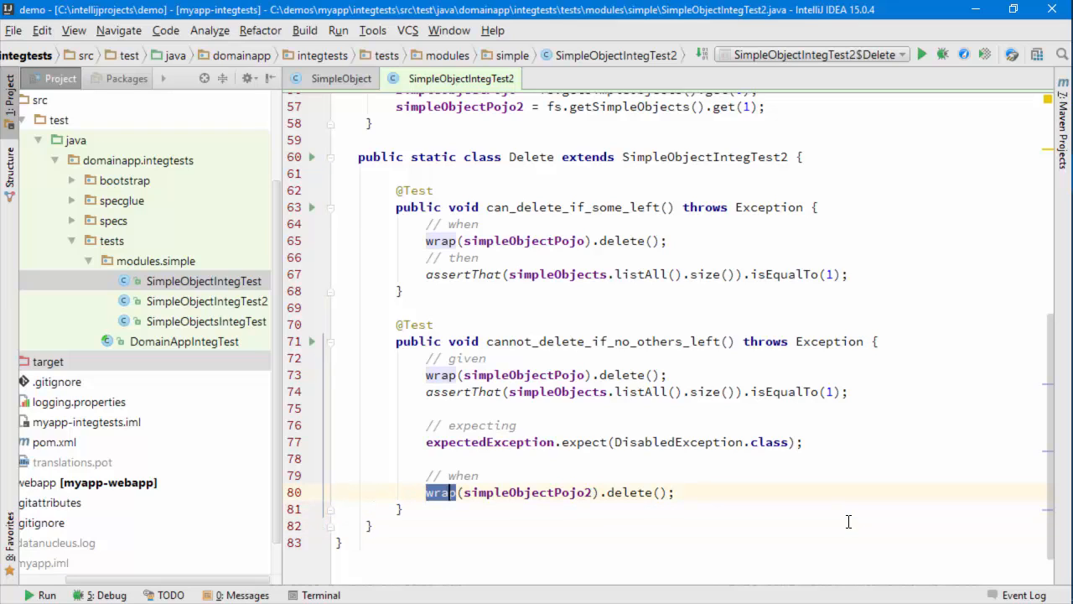